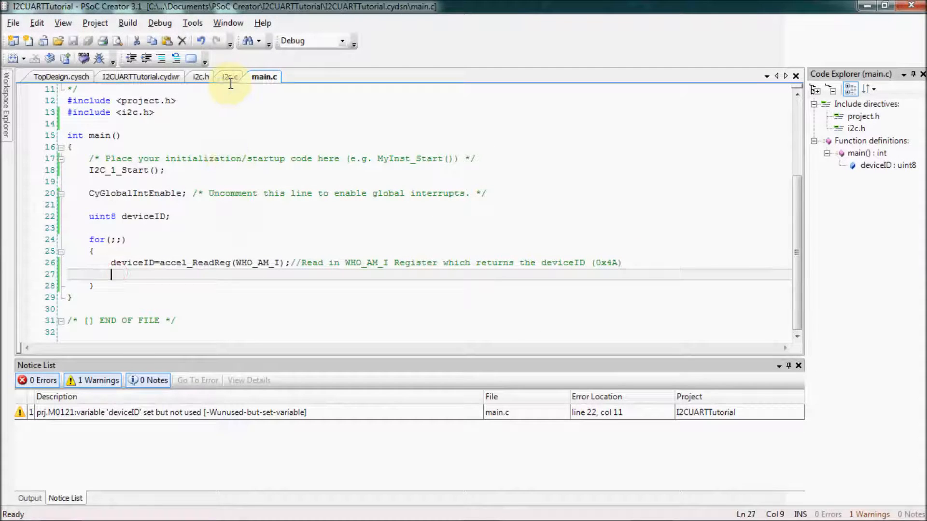
In i2c.h, define CTRL_REG1 as (0x2A) with a datasheet page comment
click(201, 76)
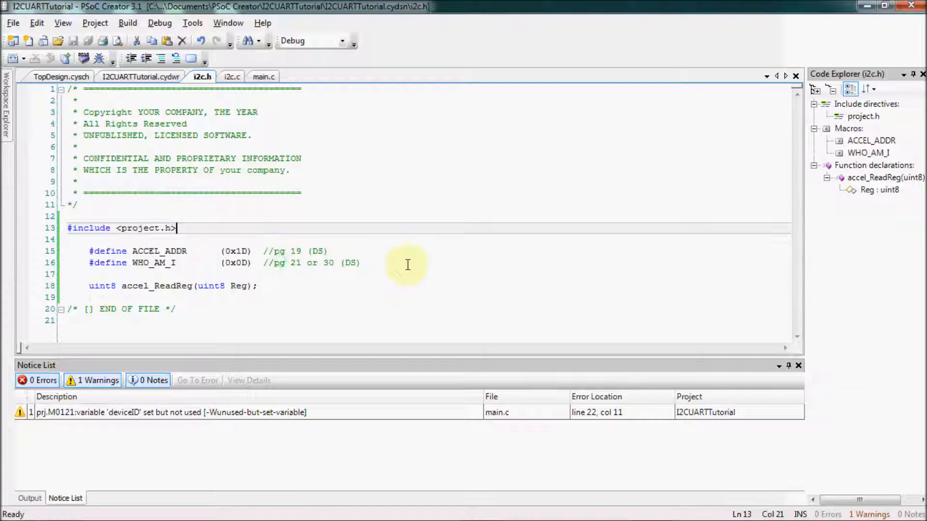
text(#define)
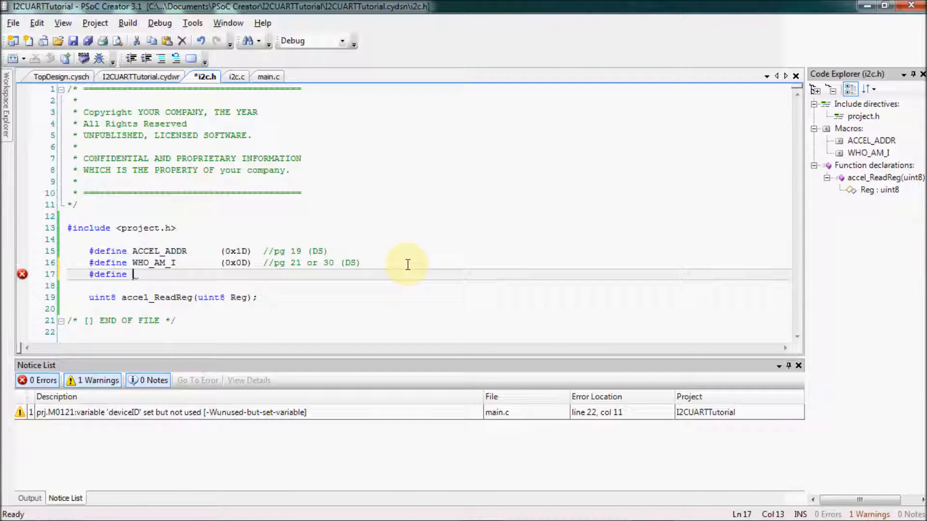
text(CTRL_REG1)
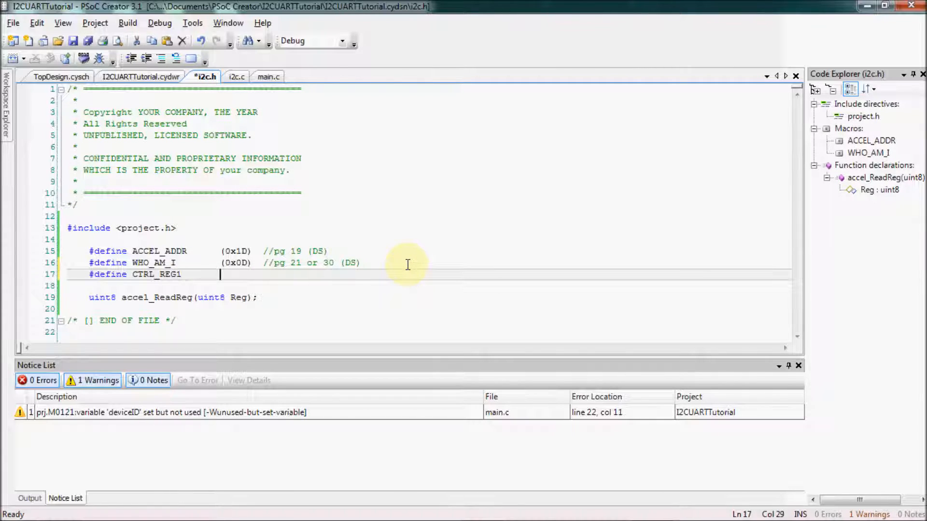
text((0x2A)   //pg 53)
text(#)
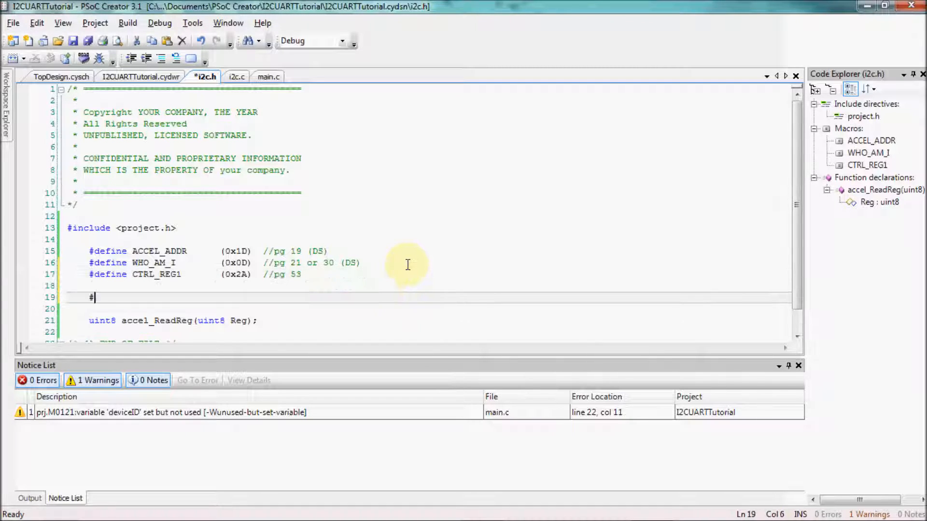
Define OUT_X/Y/Z MSB and LSB register macros 0x01–0x06, commented 'Registers on pg 21'
text(define OUT_X_MSB       (0x01)
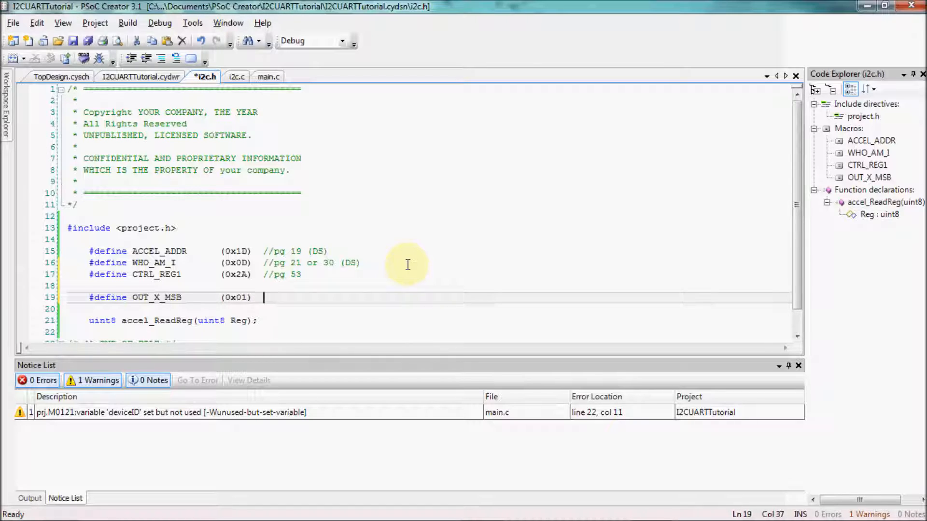
text(// Register Address Map)
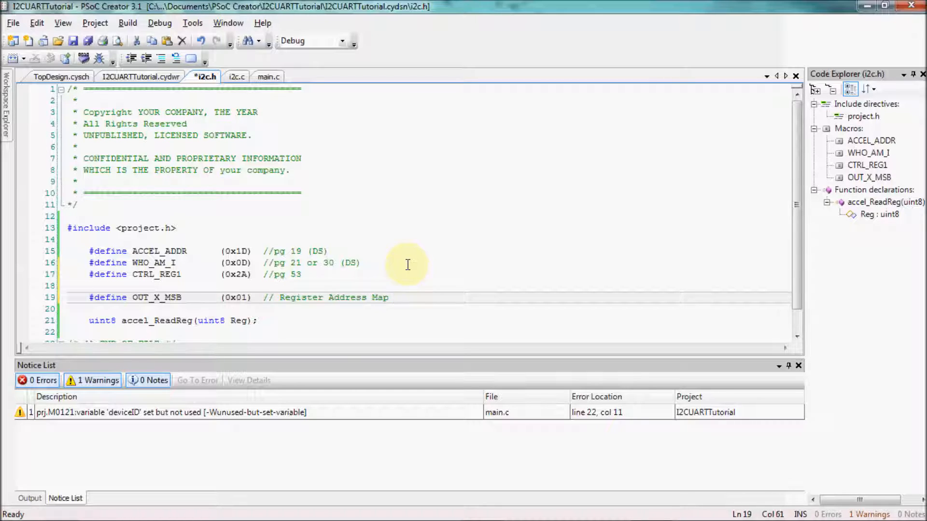
text(on pg 21)
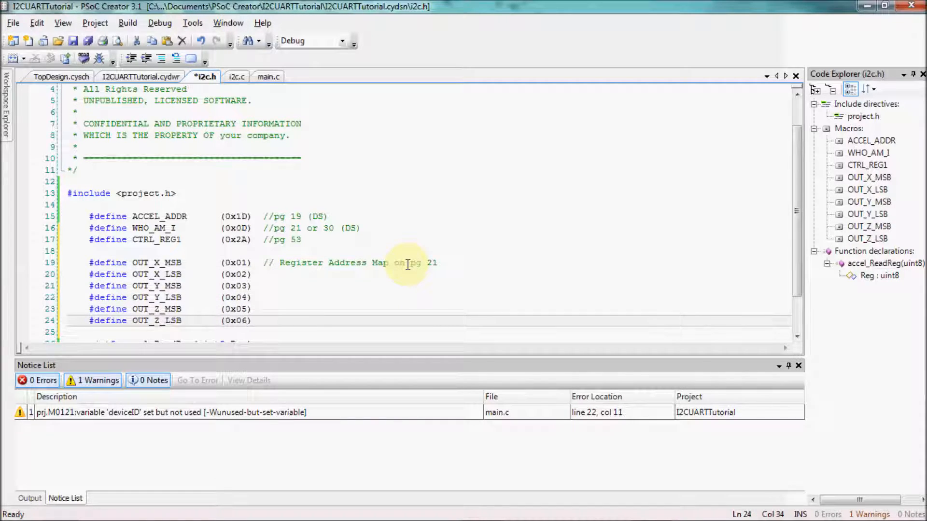
Declare void accel_WriteReg(uint8 Reg, uint8 value); below the accel_ReadReg prototype
scroll(down, 3)
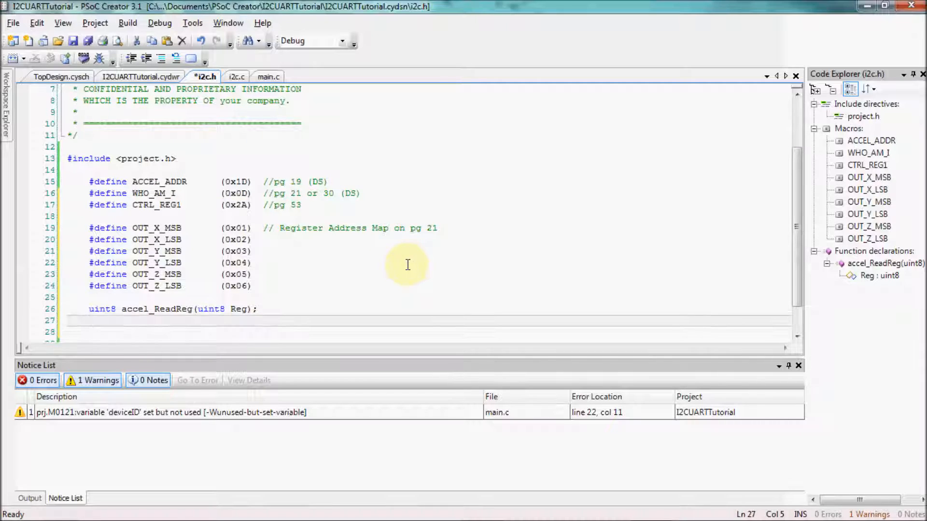
text(void accel_R)
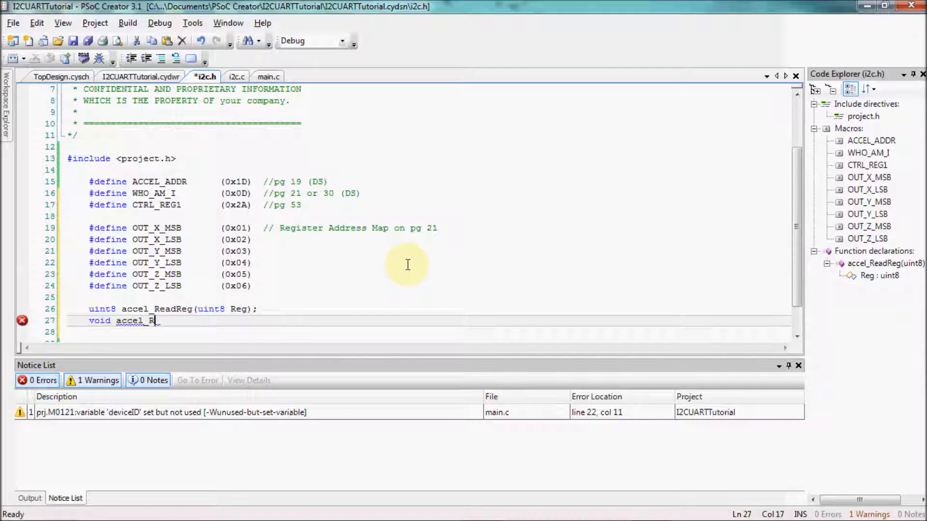
text(Wri)
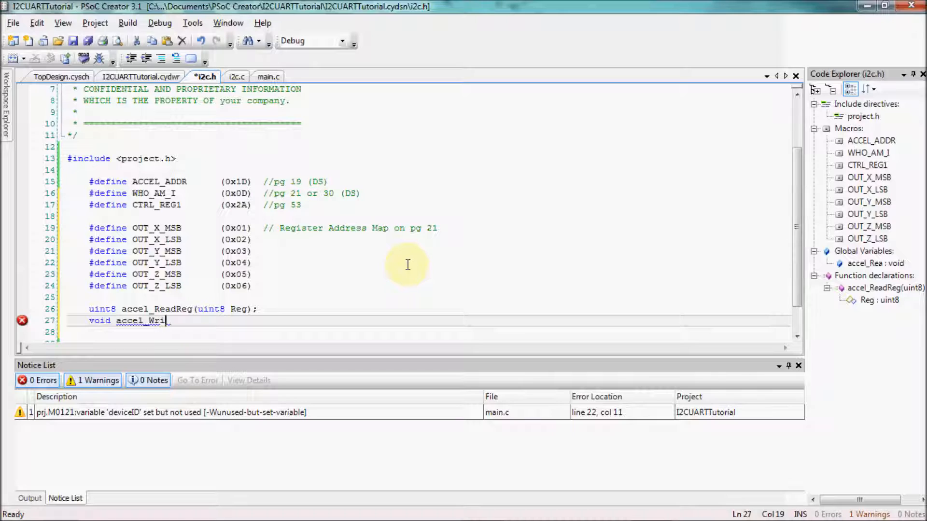
text(teReg(uint8 Reg, uint8 valu)
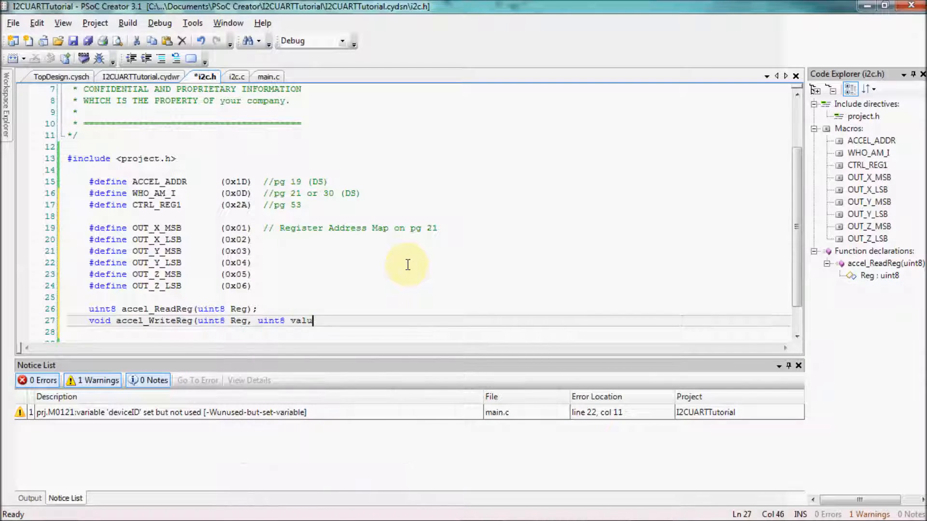
text(e);)
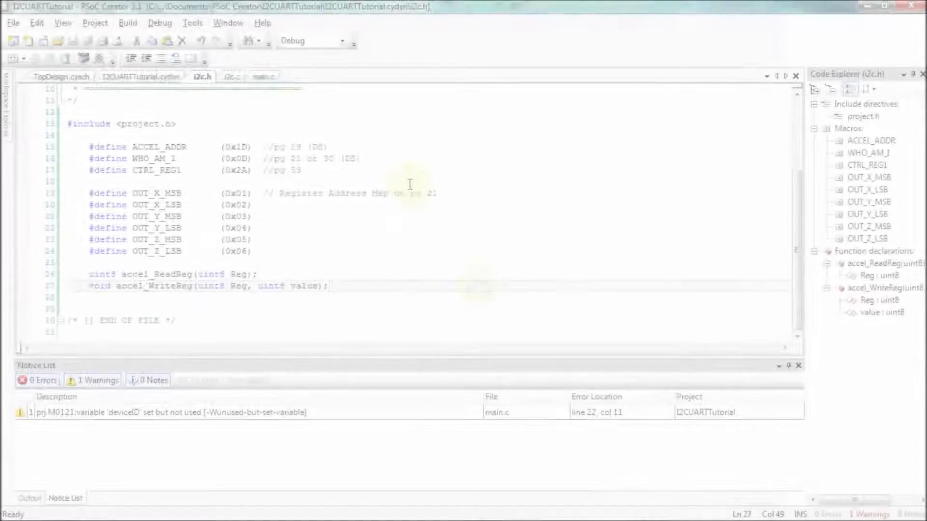
In i2c.c, add a comment explaining a write needs two values: the register and the value
click(231, 76)
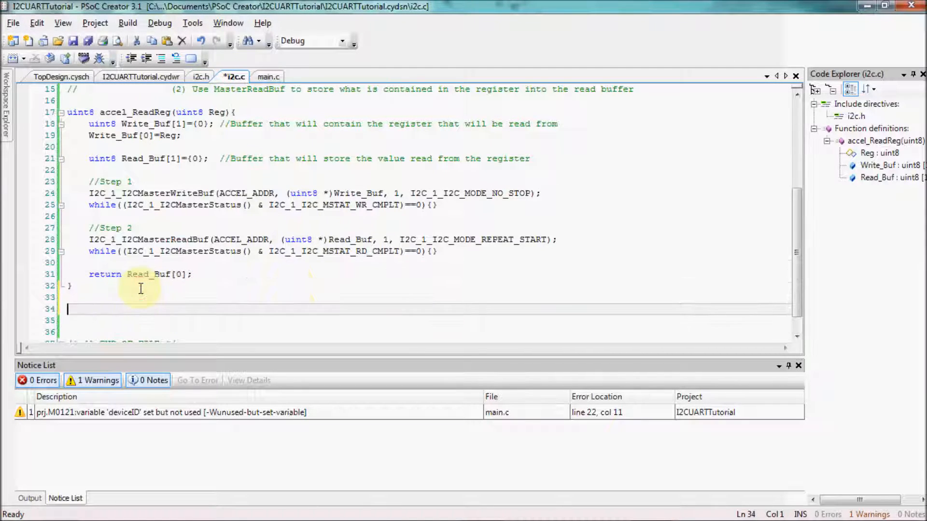
text(//to write, you w)
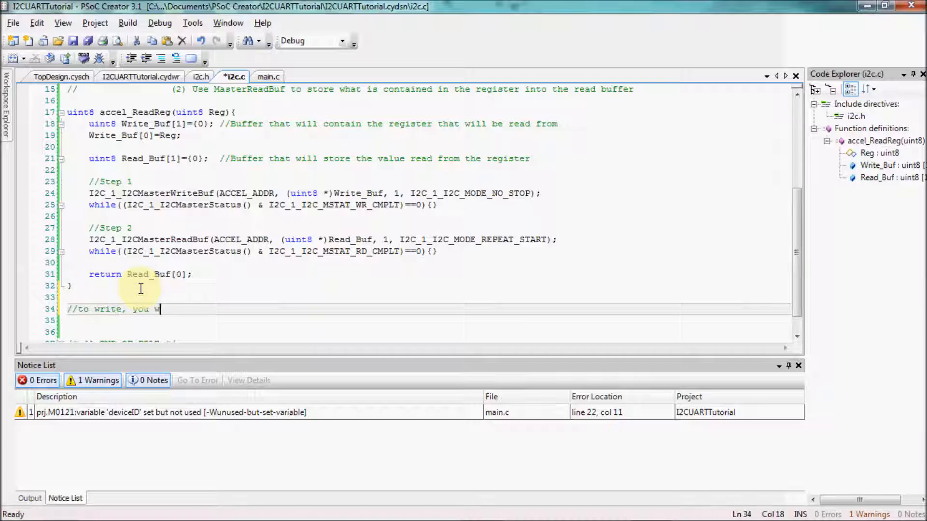
text(ant to write 2 values: 1)
click(428, 321)
text(//                                      (2) The)
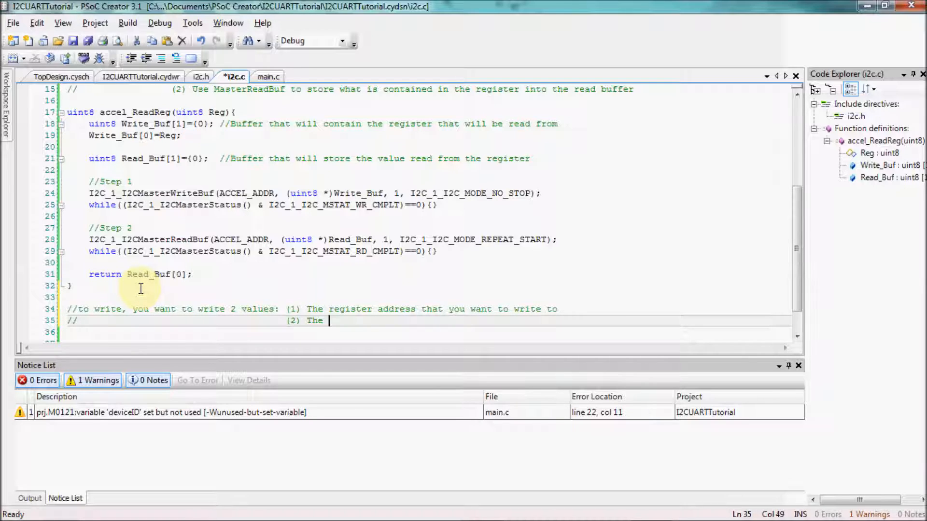
text(value you wish to write to the register)
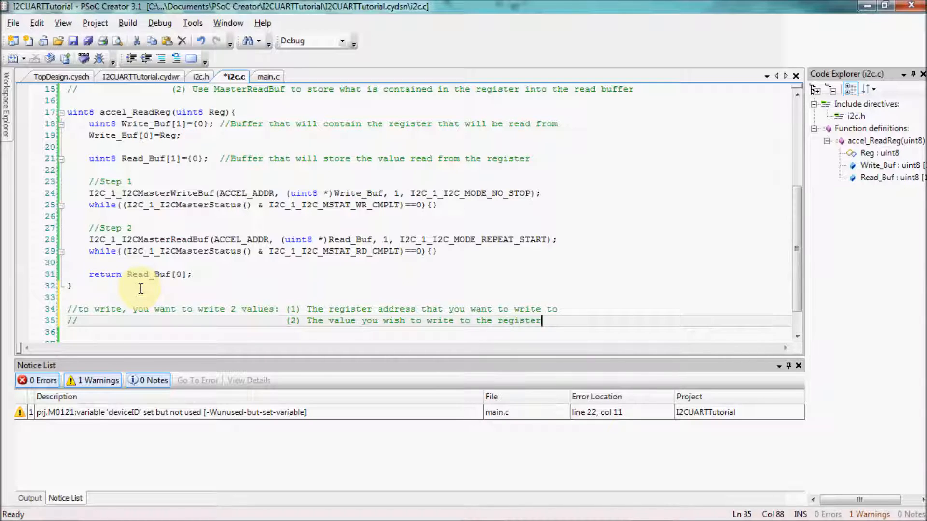
Begin accel_WriteReg(uint8 Reg, uint8 value) with a zeroed two-element Write_Buf array
text(void accel_WriteReg()
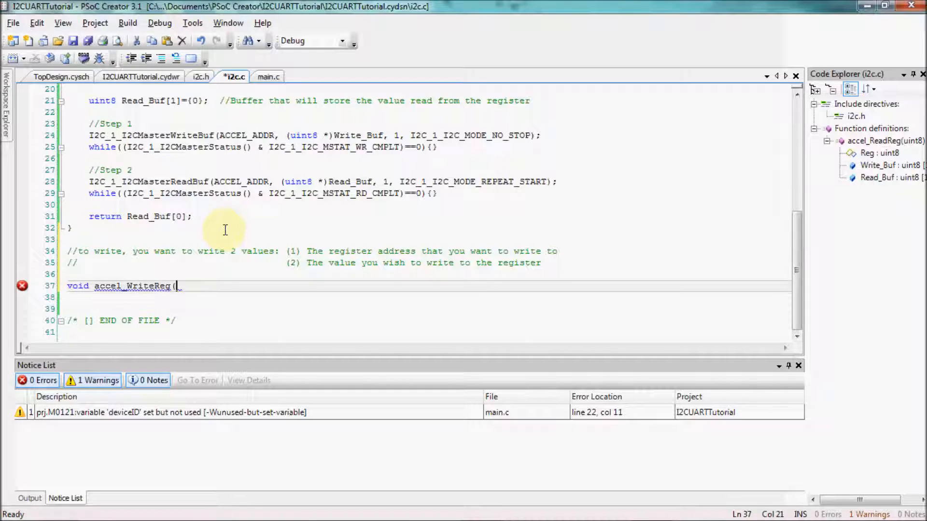
text(uint8 Reg, uint)
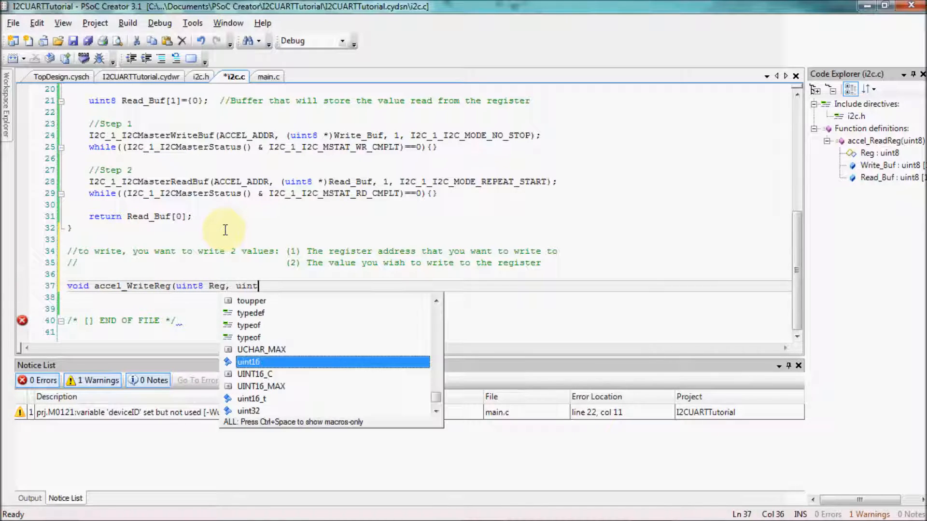
text(8 value)PA)
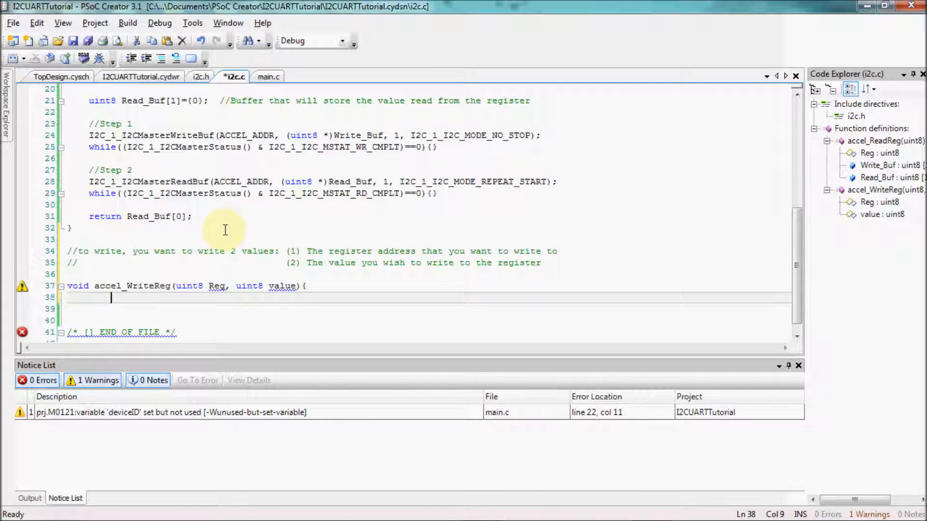
text(uint8 Write_Buf)
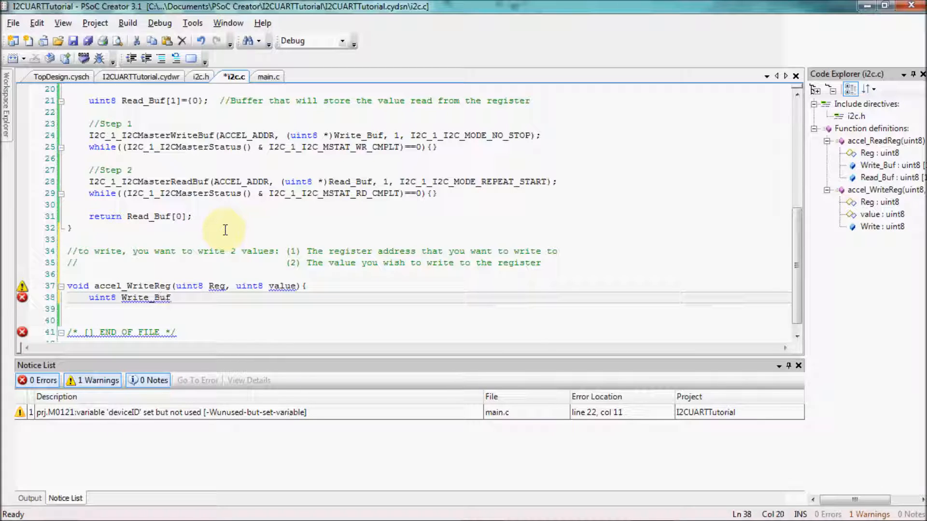
text([2]={0};)
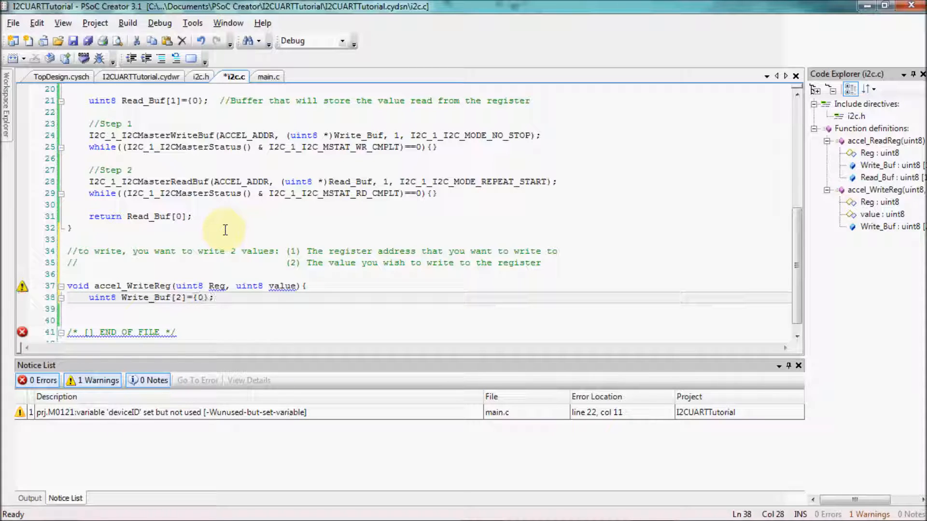
Assign Write_Buf[0]=Reg and Write_Buf[1]=value, each with an explanatory comment
text(Write_Buf[0]=Reg;               //Assign the first element to be the re)
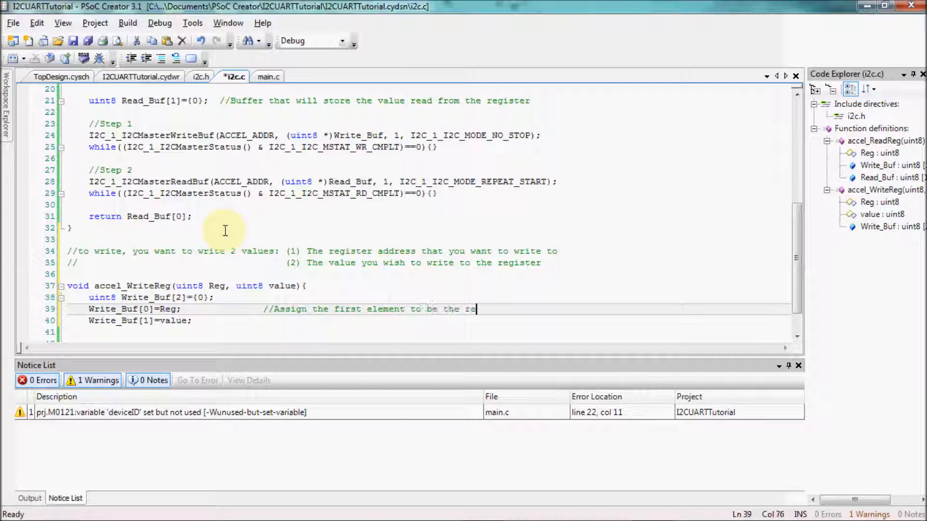
text(gister you want to write to (Parameter 1))
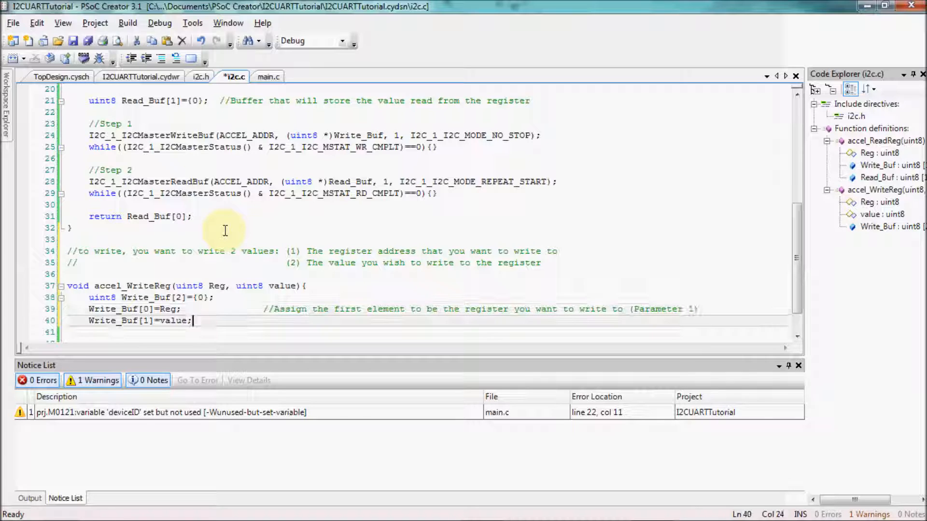
text(//Assign the second elemnt to e)
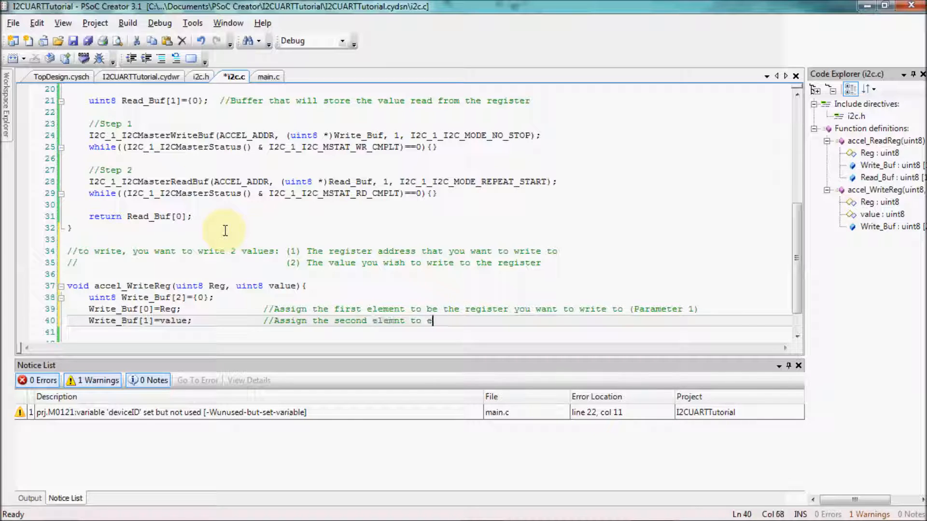
text(be the value you wish to write)
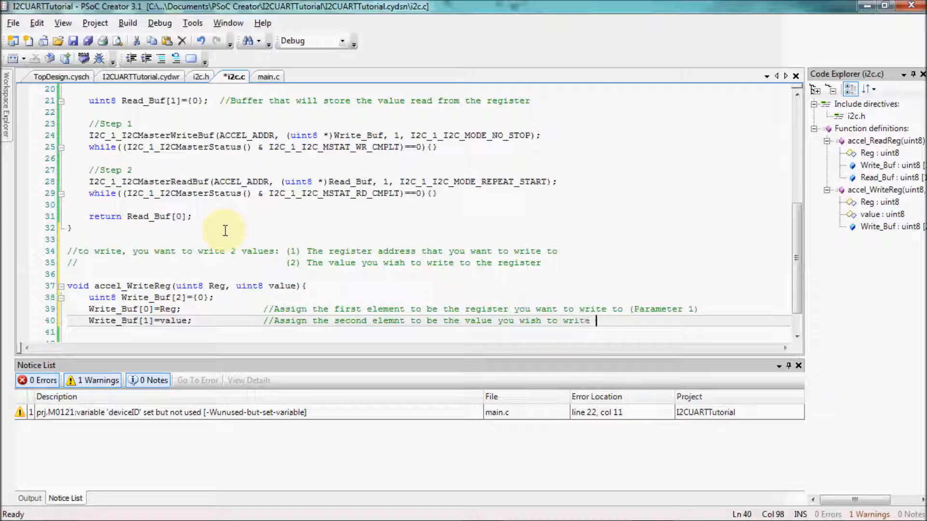
text(to the register (Par)
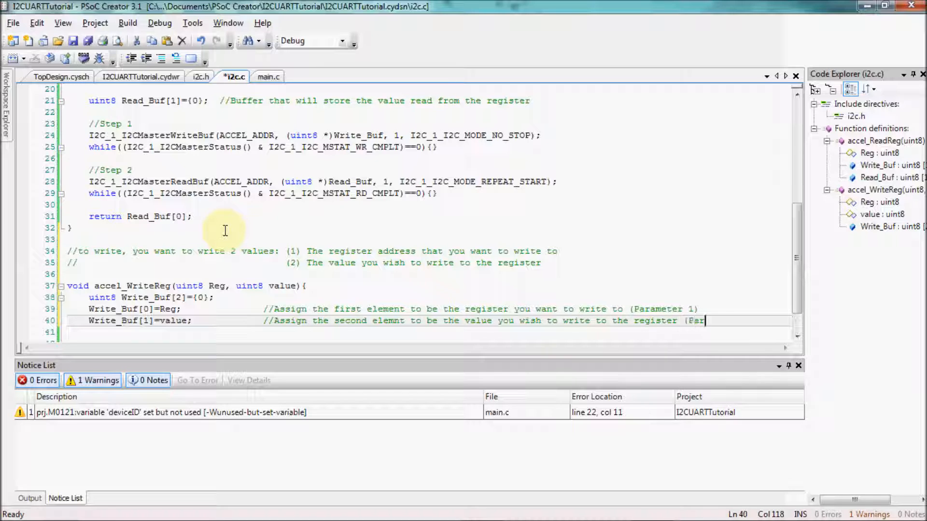
Send Write_Buf to ACCEL_ADDR via I2C_1_I2CMasterWriteBuf, length 2, MODE_COMPLETE_XFER
text(I2C_1_I2CMaster)
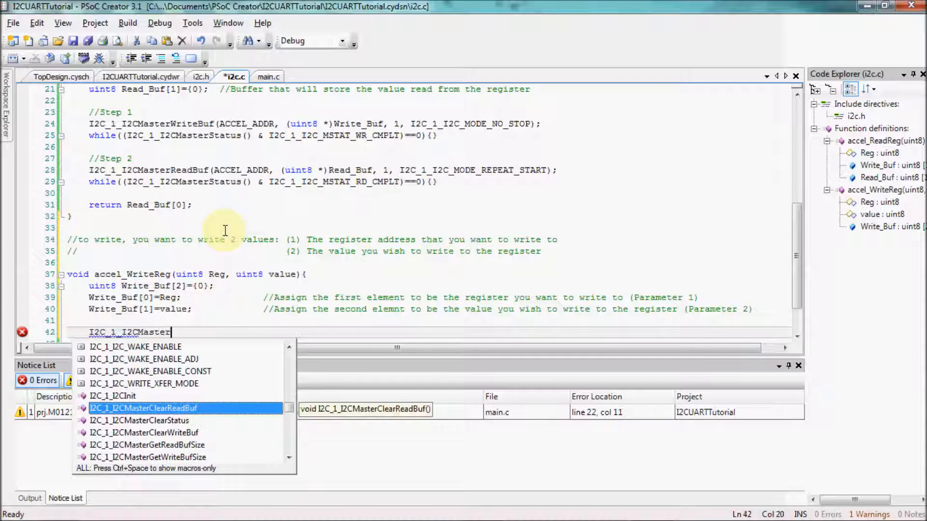
text(WriteBuf(Ac)
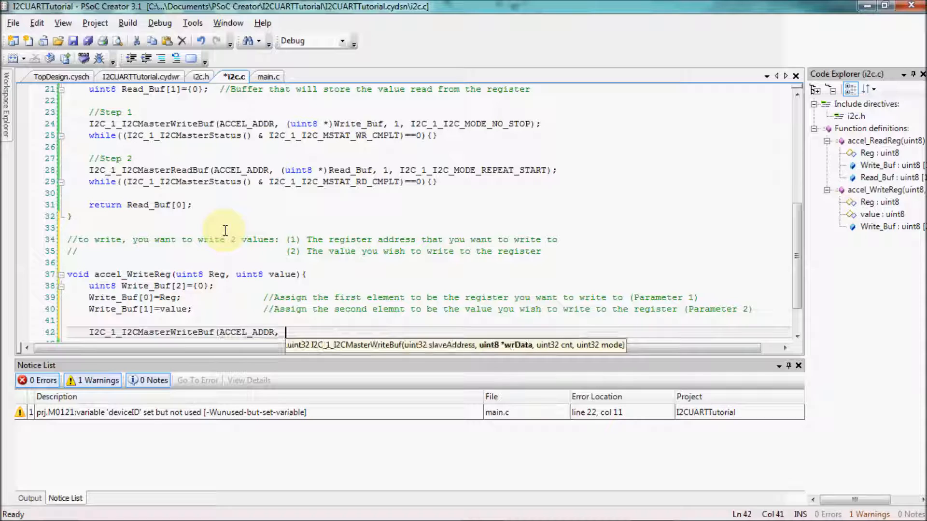
text((uint8)
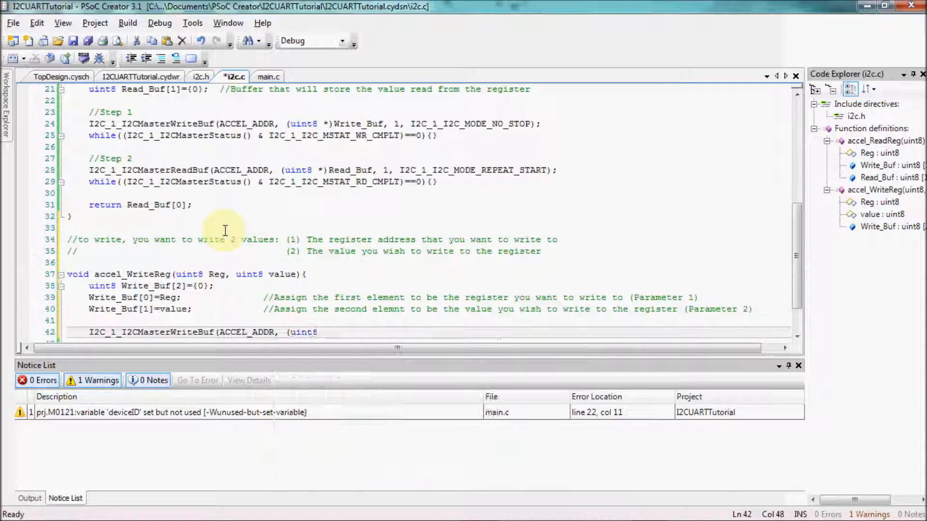
text(Write_Buf, 2,)
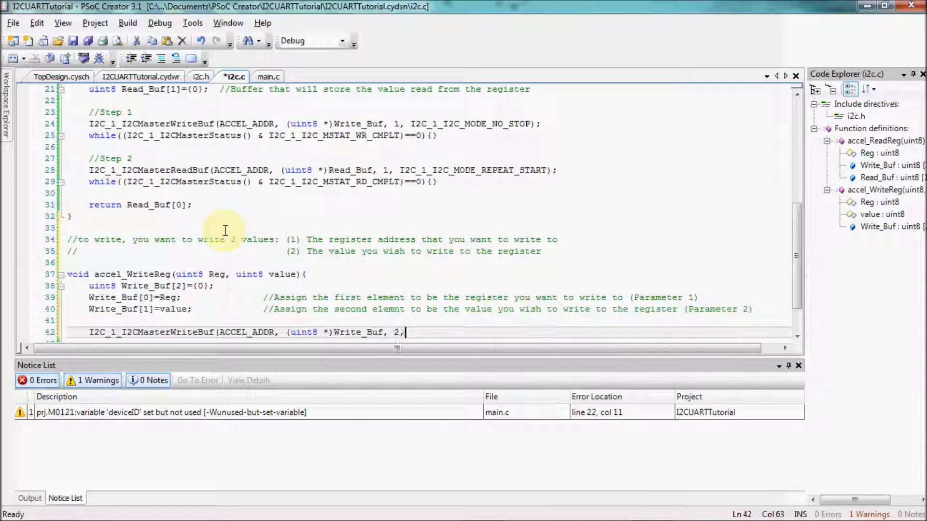
text(I2C_)
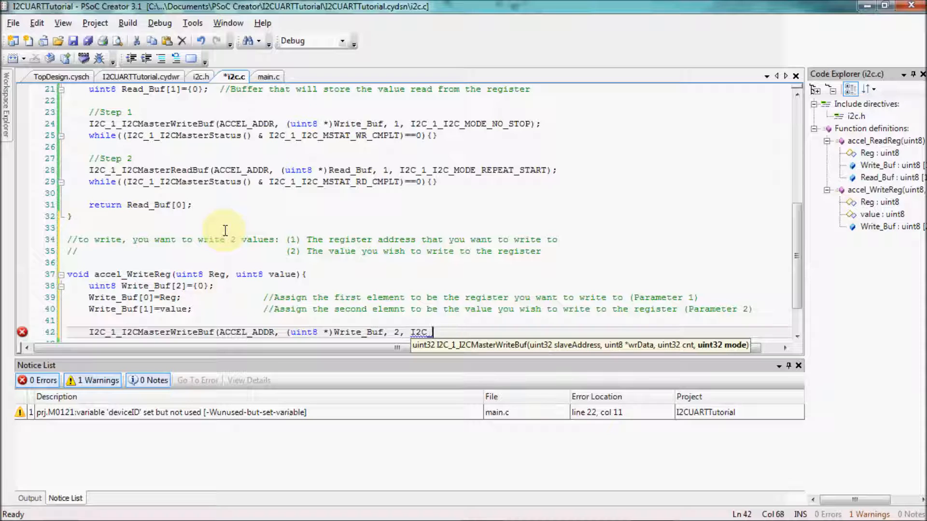
text(I2C_1_I2C_MODE_COMPLETE_XFER)
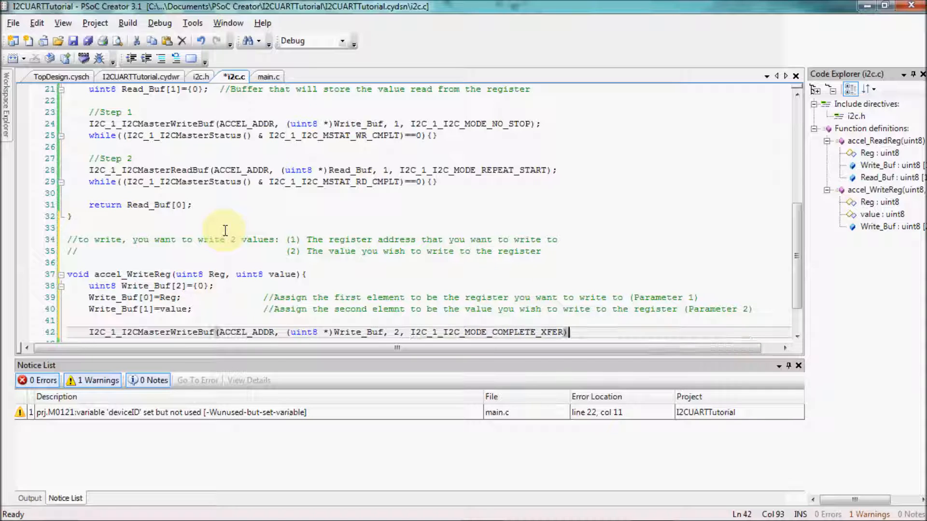
text(;)
text(while((I2C_1_I2CMasterStatus()
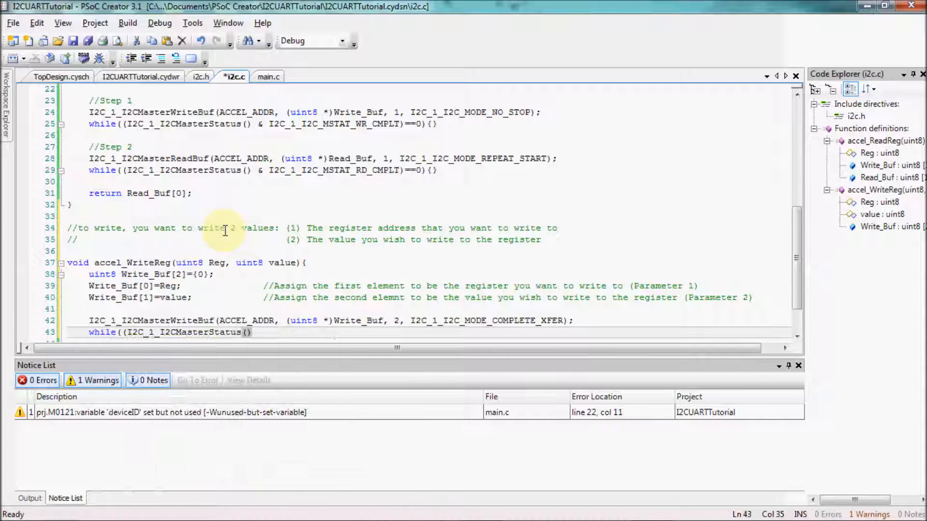
Wait in a while loop on I2CMasterStatus & WR_CMPLT, then return
text(&I2C_1_I2C_MSTAT_WR_CMPLT)==0){)
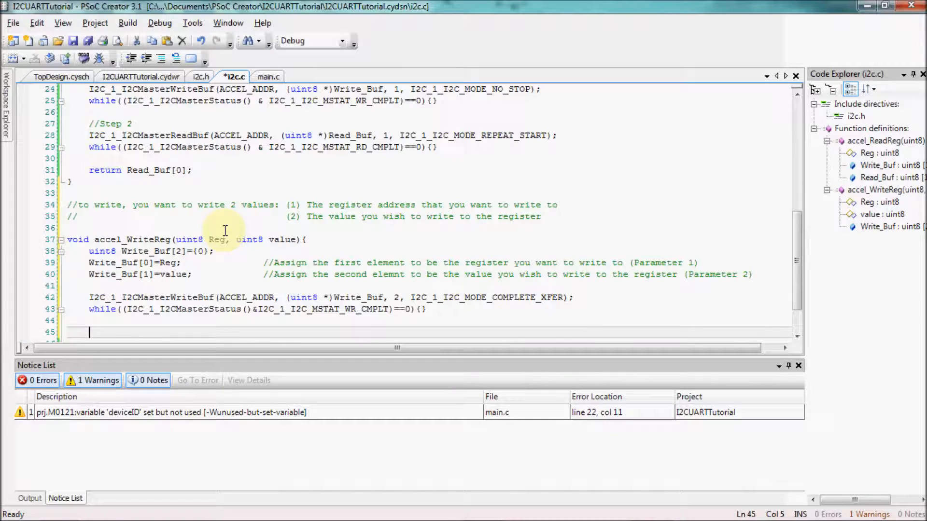
text(return;)
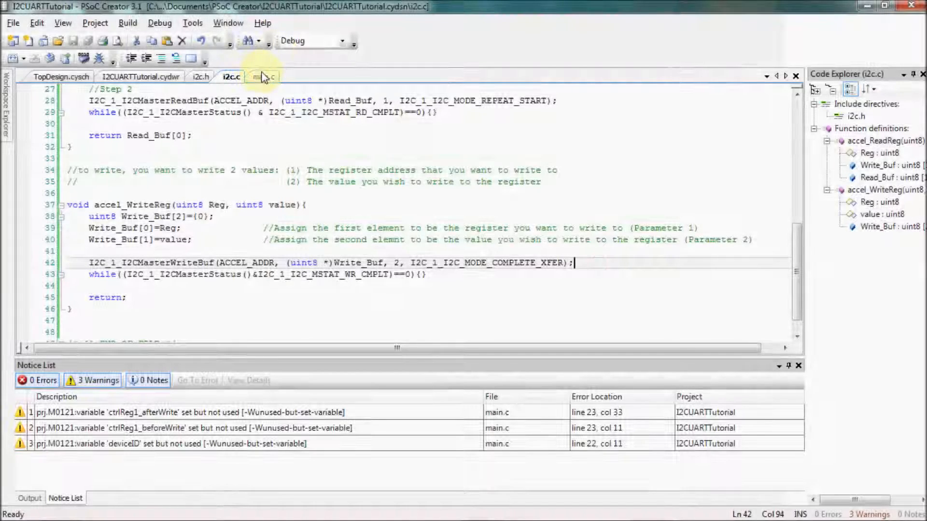
In main.c, add the 'set accelerometer into active mode' comment and declare the CtrlReg1 before/after variables
click(264, 78)
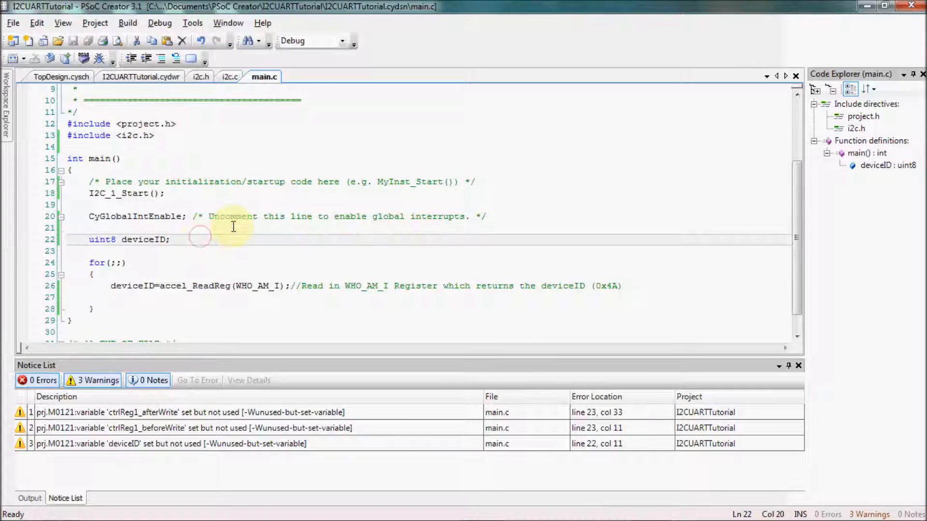
text(accel_WriteReg(CTRL_REG1, 0x01);)
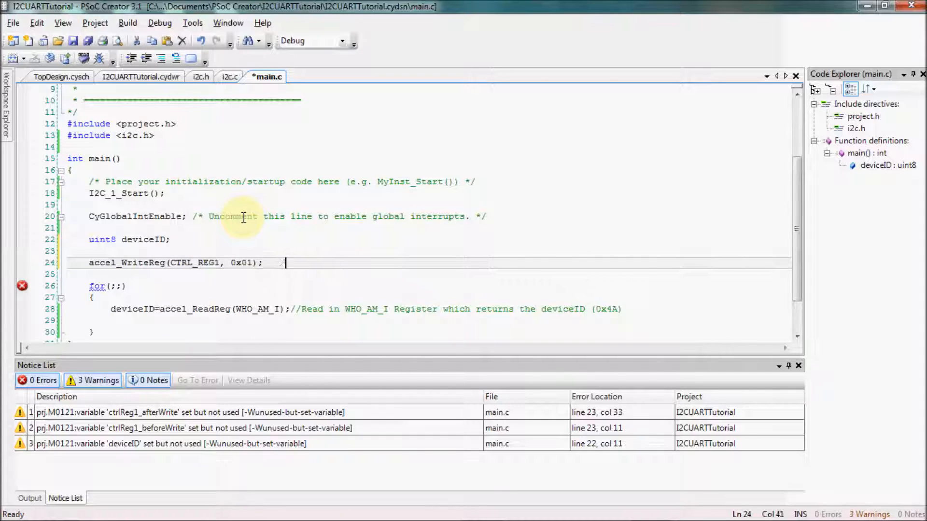
text(//set accelerometer into active)
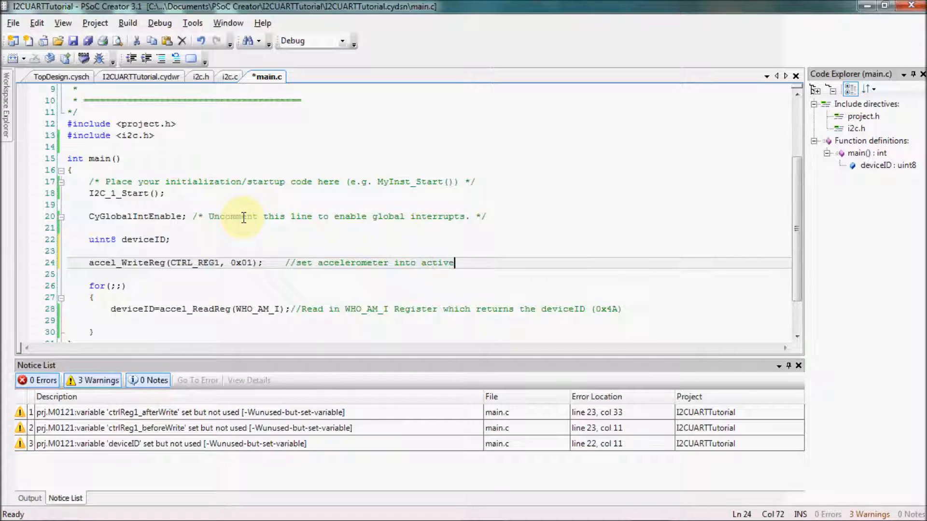
text(md)
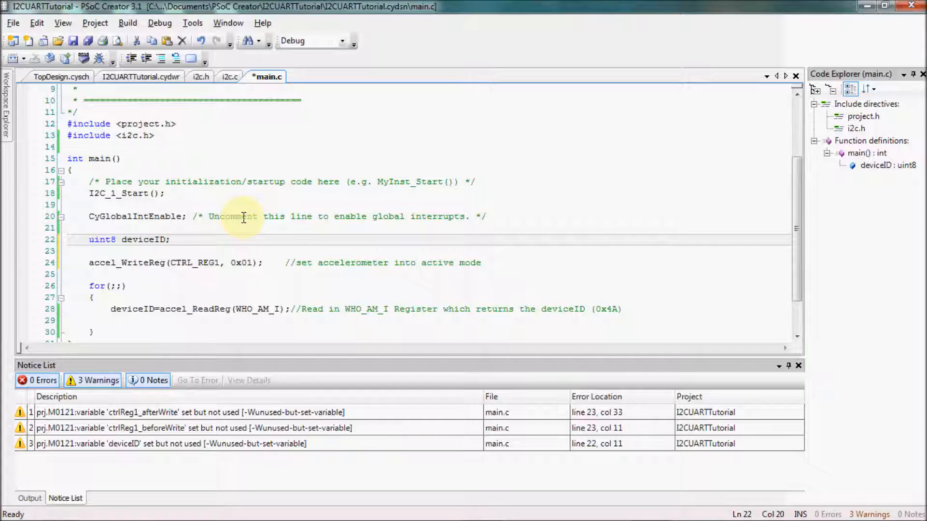
text(uint8 CtrlReg1_beforeWrite, CtrlReg1_afterWrite;)
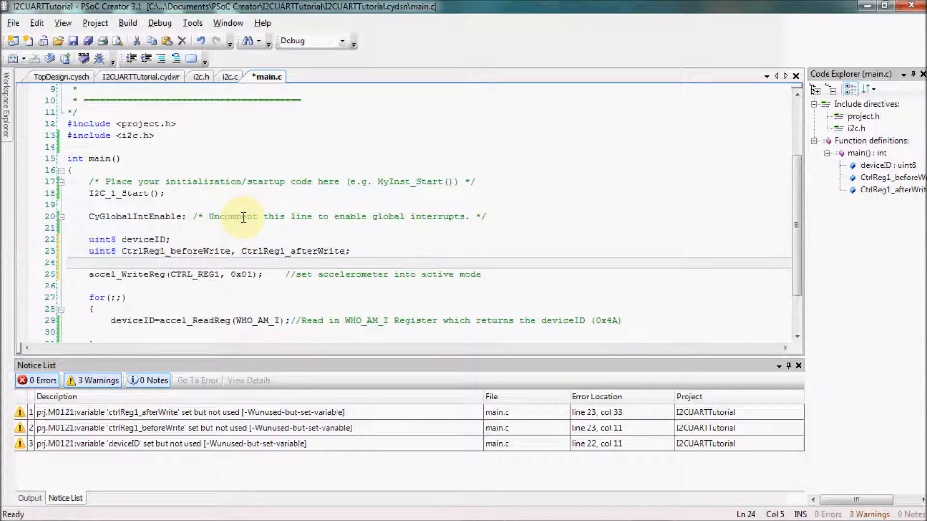
Read CTRL_REG1 into CtrlReg1_beforeWrite, write 0x01 to it, then read it again into CtrlReg1_afterWrite
text(accel_ReadReg(CTRL_REG1);)
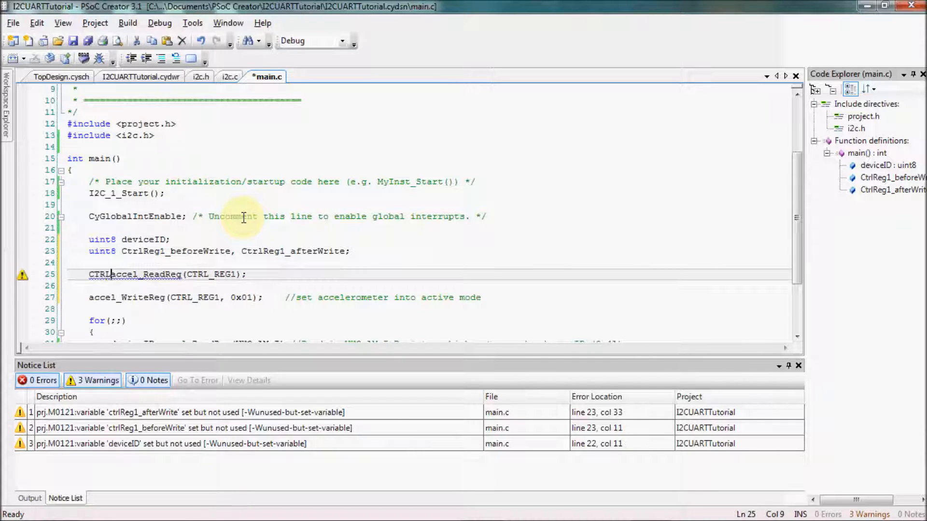
text(CtrlReg1_beforeWrite=)
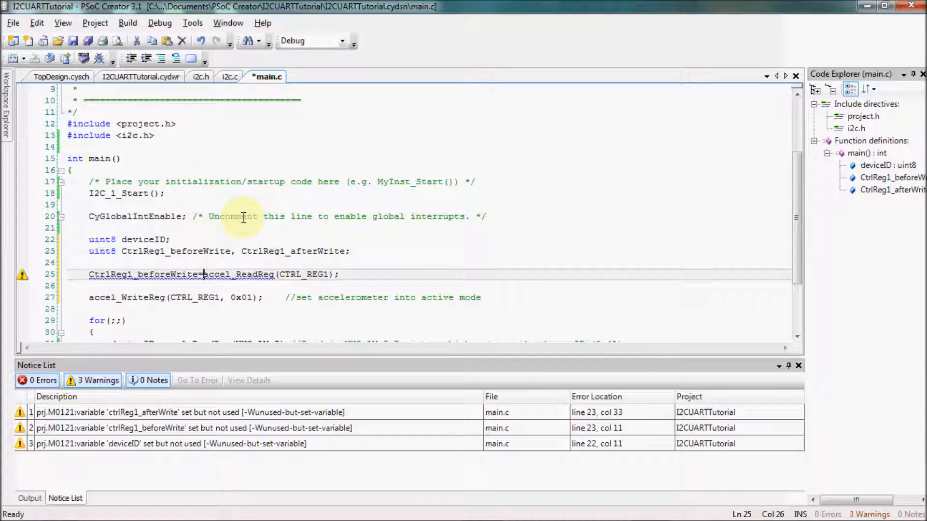
text(CtrlReg1_afterWrite=)
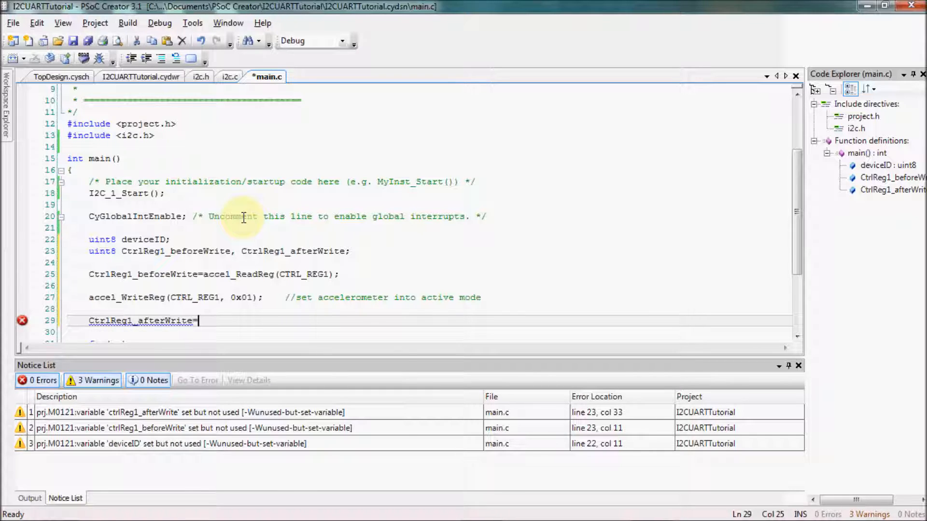
text(accelReadReg(CTRL_REG1);)
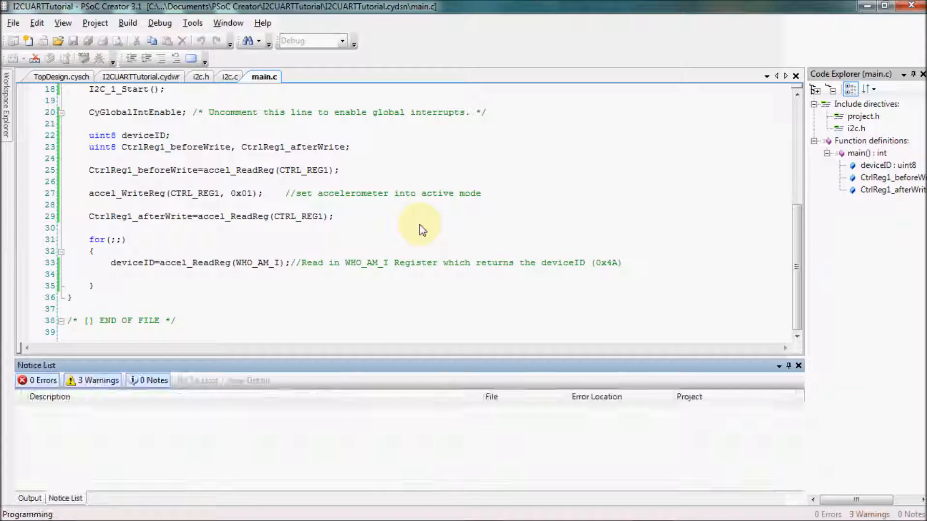
Step over the CTRL_REG1 read/write lines, then stop debugging to return to the editor
click(104, 57)
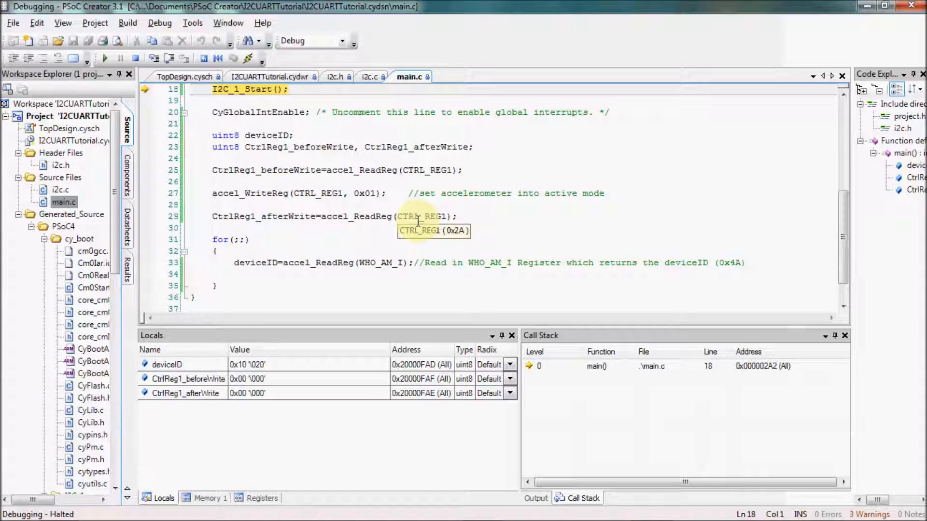
click(170, 58)
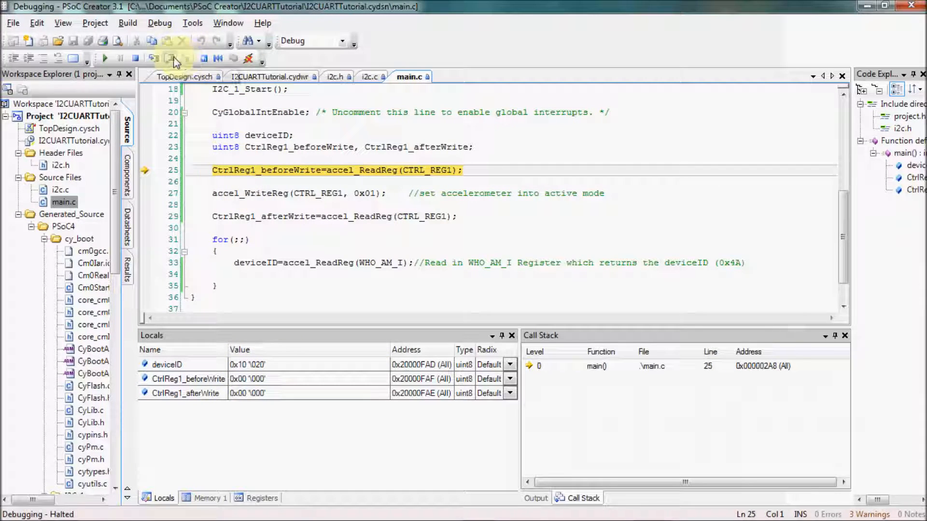
click(170, 58)
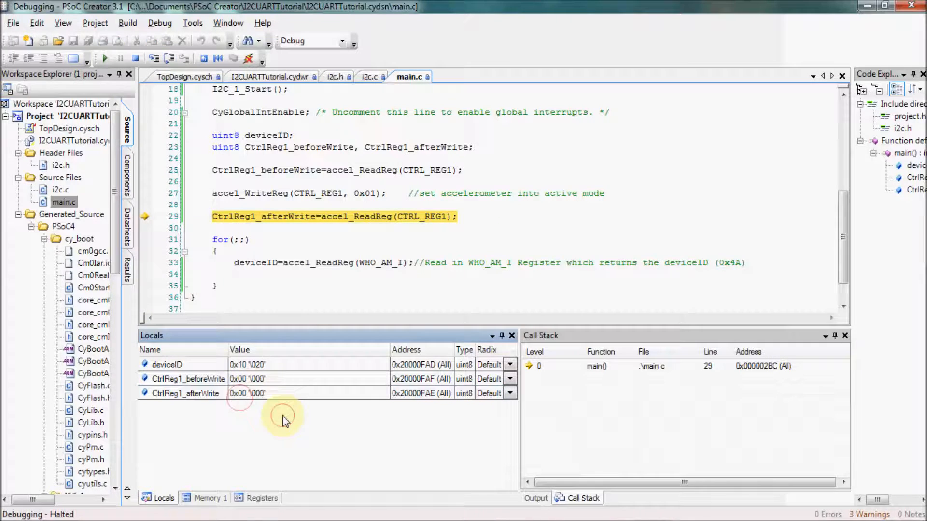
click(135, 58)
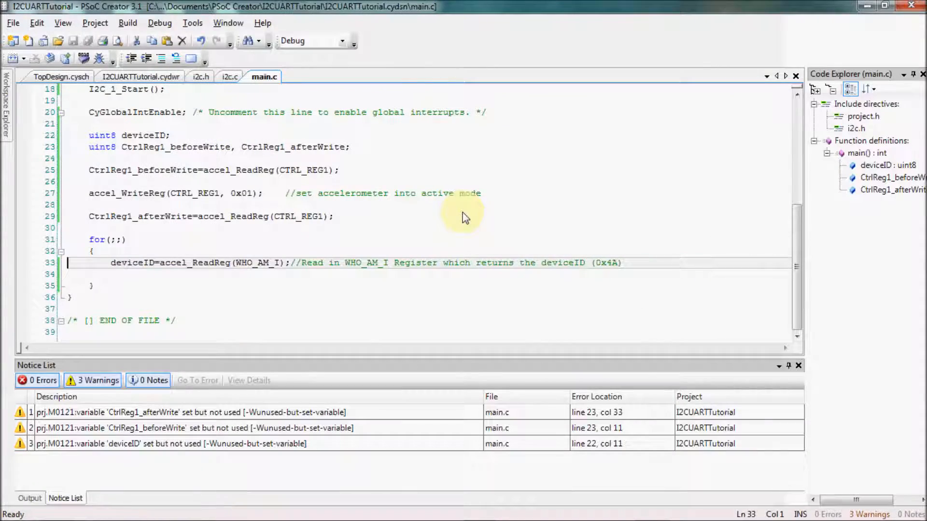
mouse_move(482, 230)
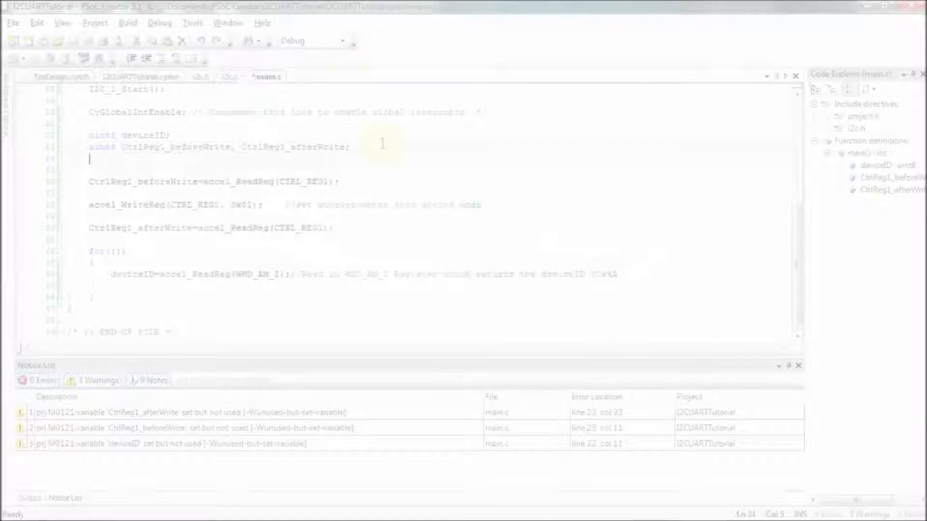
Declare uint8 x/y/z MSB and LSB variables and read the six OUT registers with accel_ReadReg in the loop
text(uint8 x_MSB, x_LS)
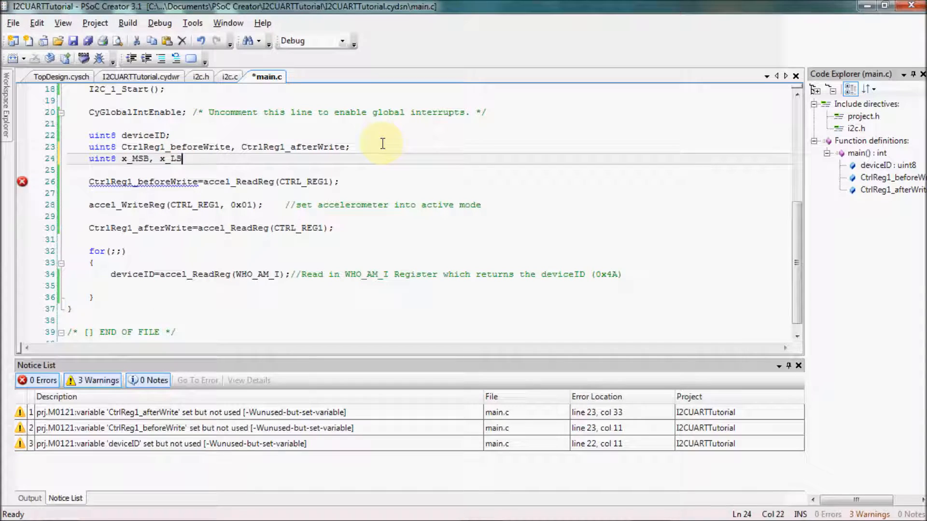
text(B, y_MSB, y_LSB)
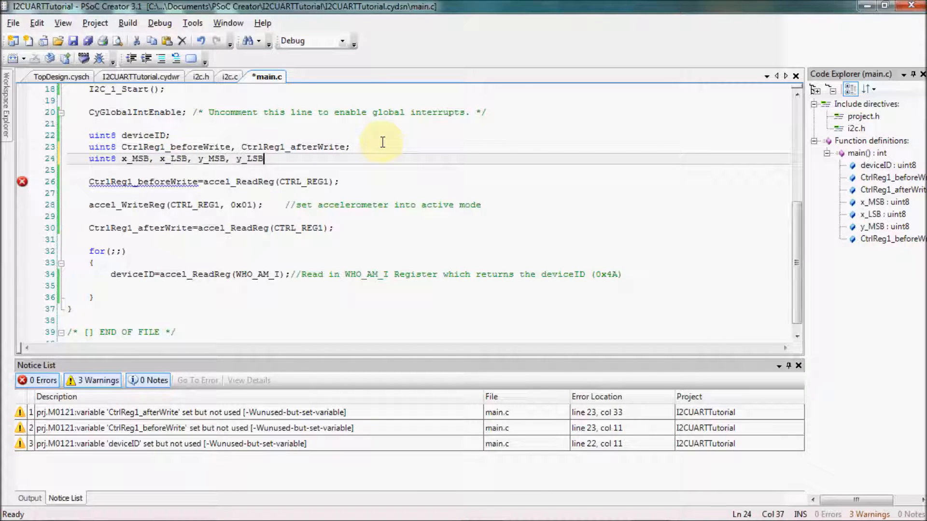
text(, z_MSB, z_LSB; //variables to store the data)
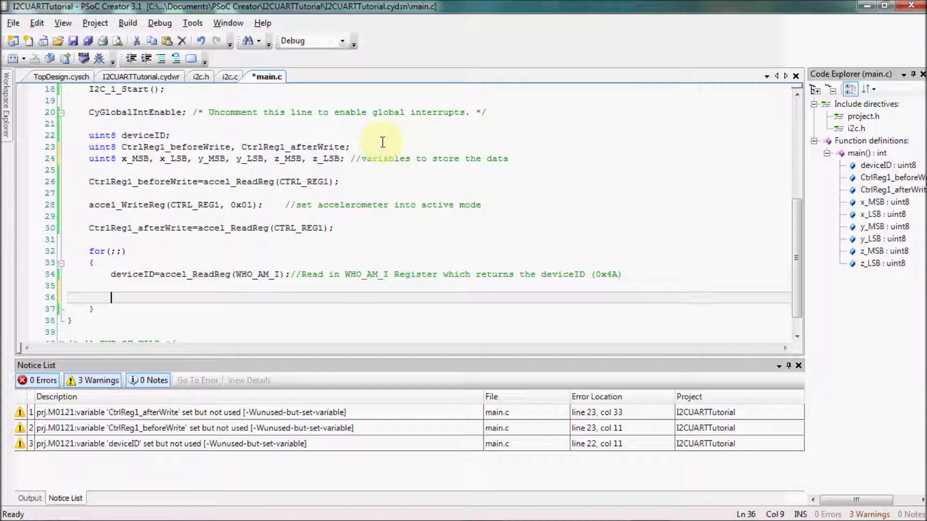
text(x_MSB=accel_ReadReg(OUT_X_MSB);)
text(x_LSB=accel_ReadReg(OUT_X_LSB);)
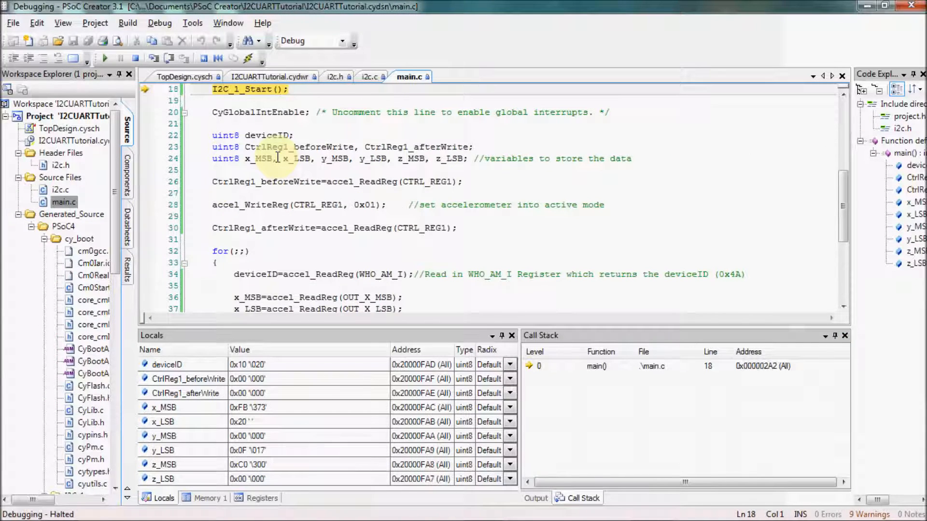
Step over the control-register write and WHO_AM_I read into the X register reads, watching x_LSB
click(173, 58)
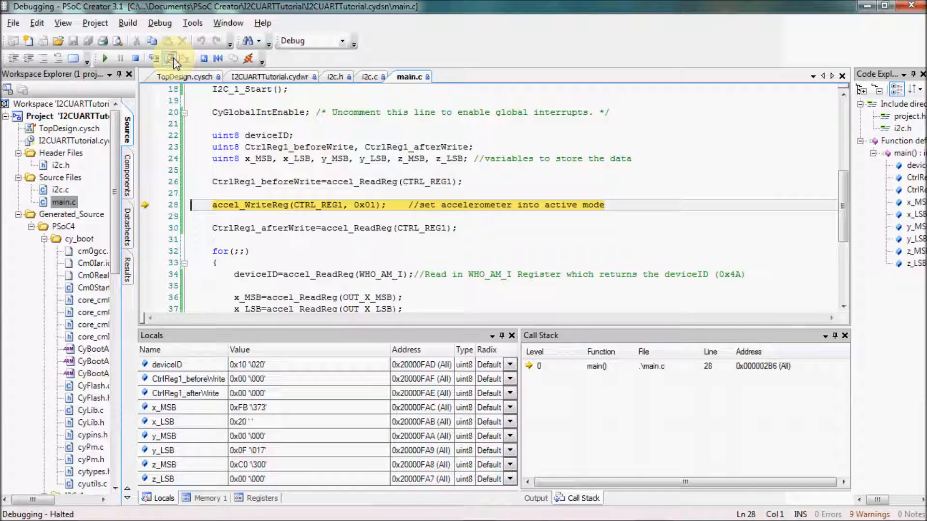
click(174, 58)
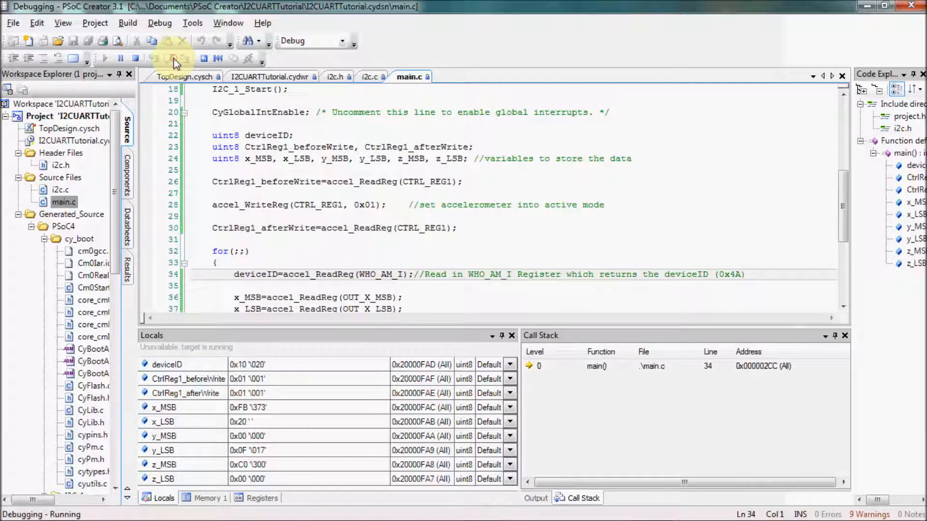
click(155, 58)
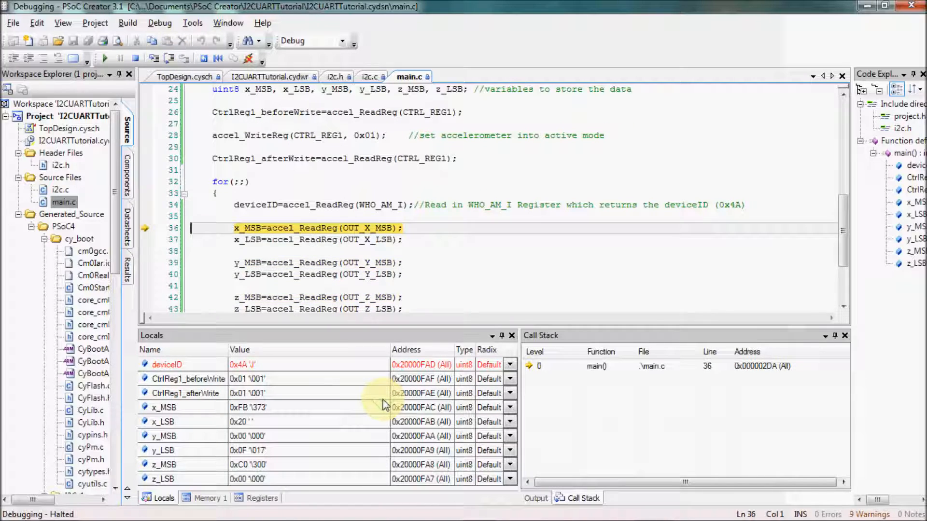
mouse_move(230, 409)
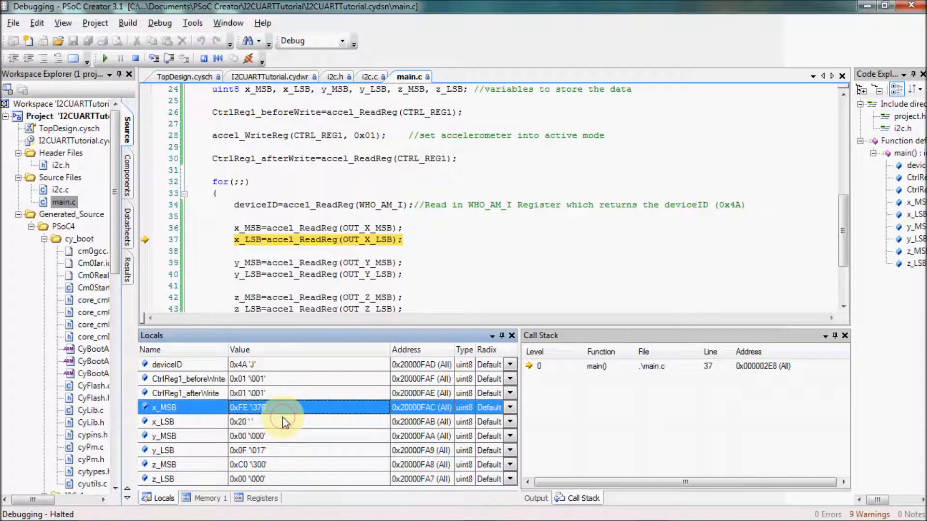
click(154, 58)
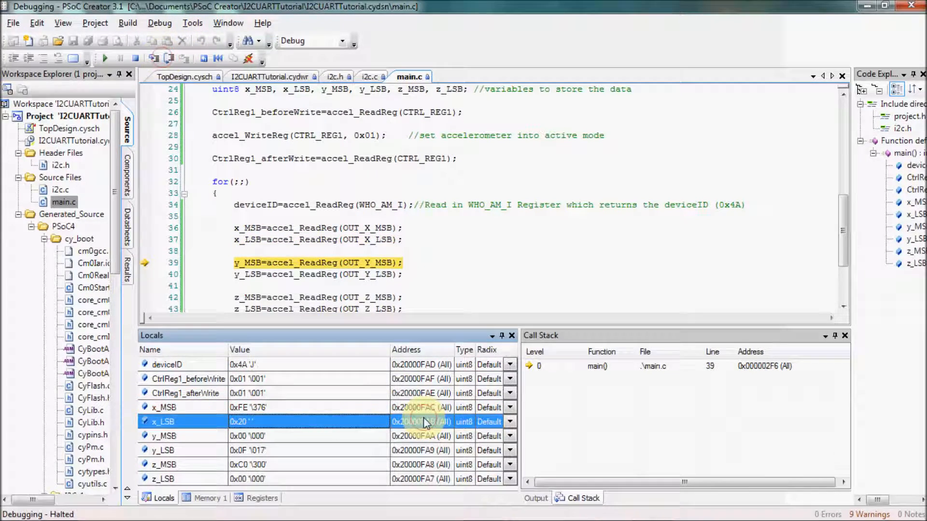
Step over the Y and Z MSB/LSB reads so Locals shows all six values, then inspect z_LSB
click(175, 59)
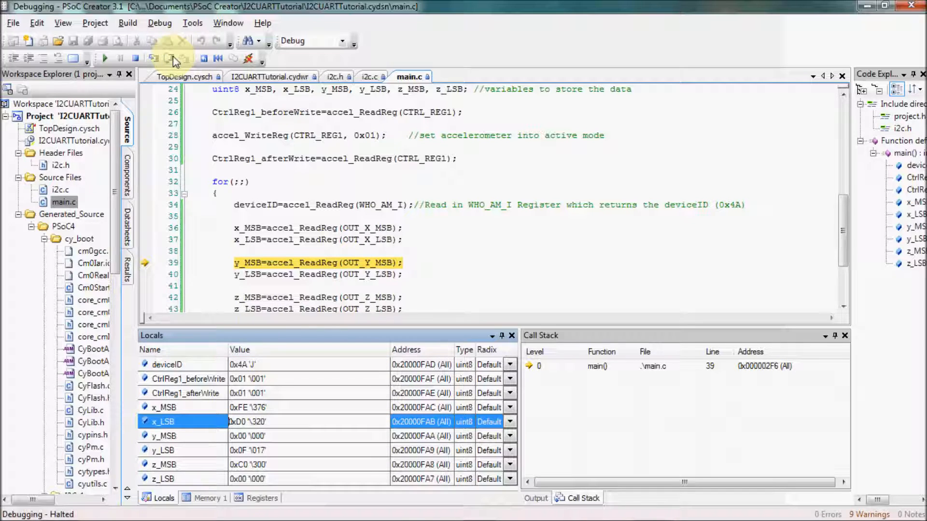
click(153, 57)
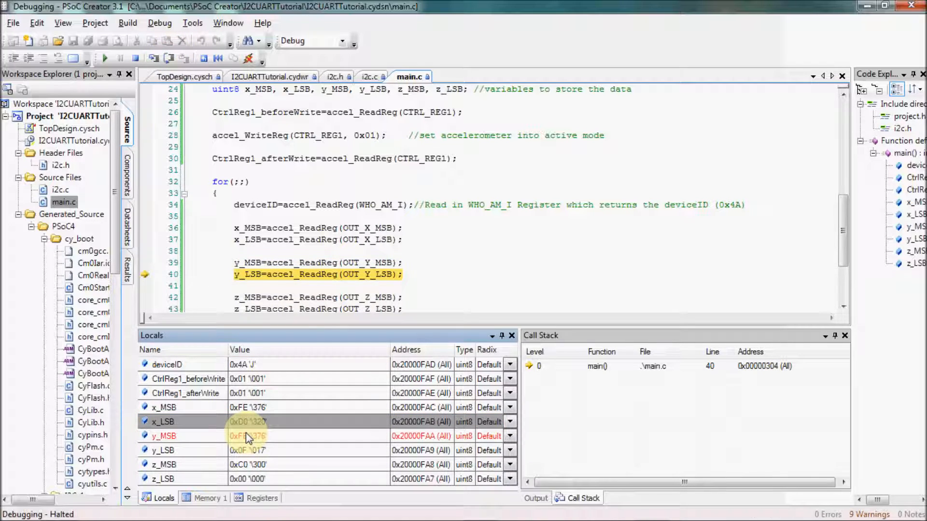
click(105, 58)
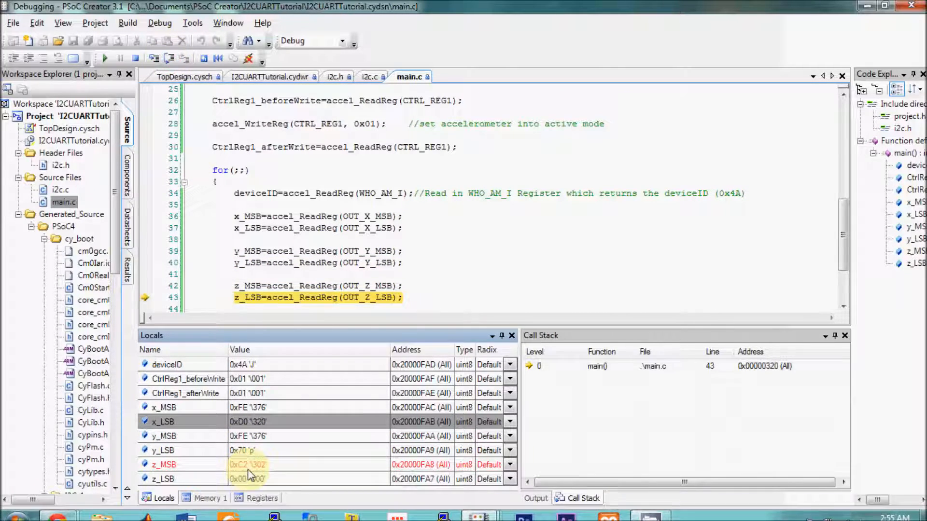
click(168, 58)
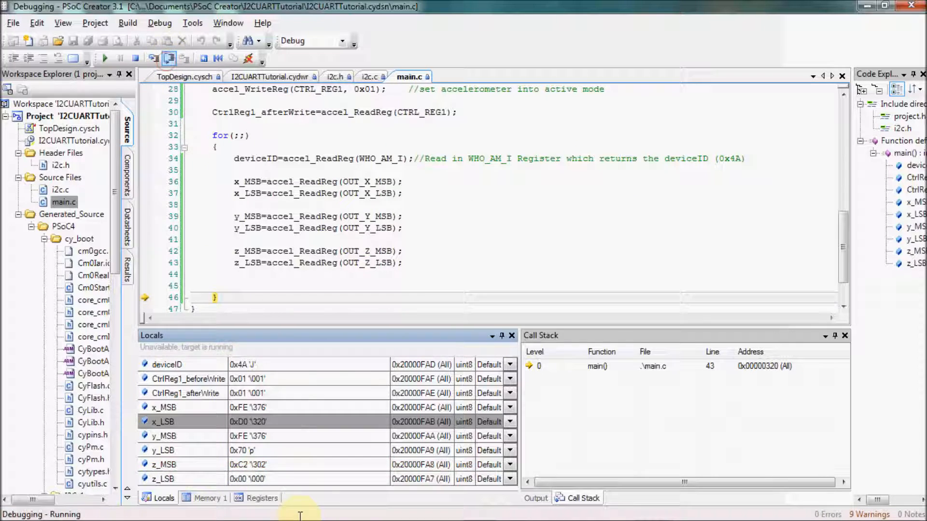
click(169, 58)
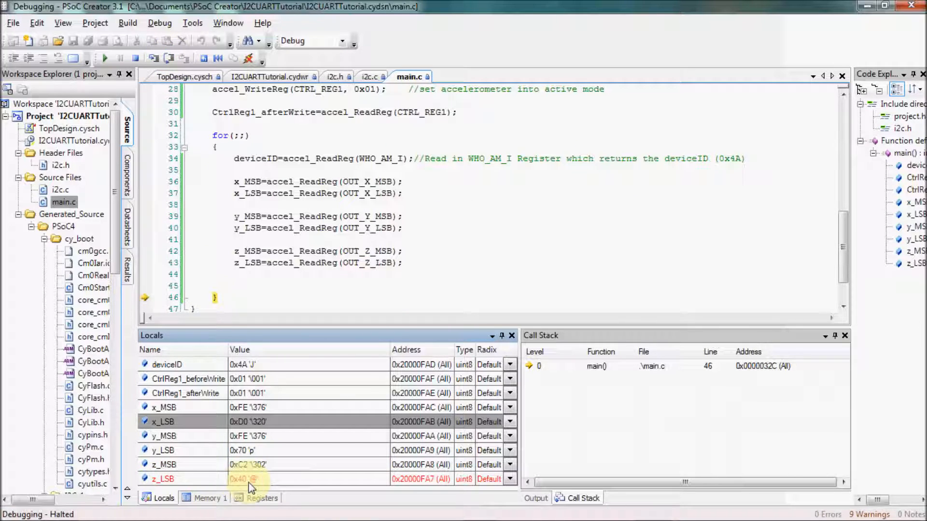
mouse_move(151, 269)
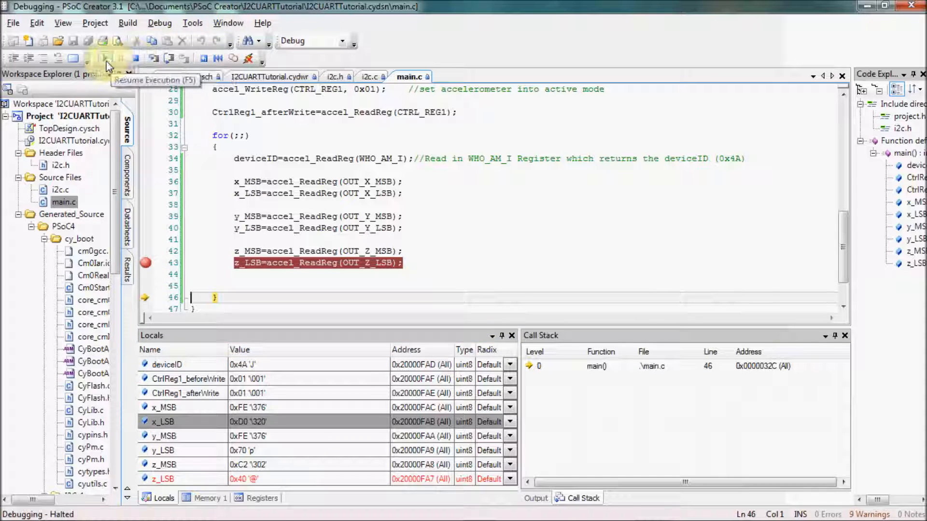
Resume execution three times, halting at the z_LSB breakpoint each pass to see the readings change
click(105, 58)
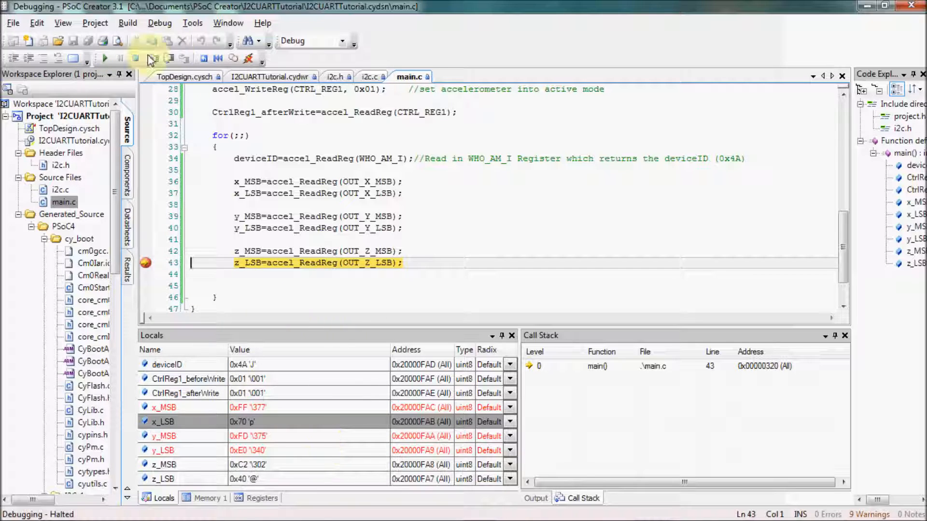
click(104, 58)
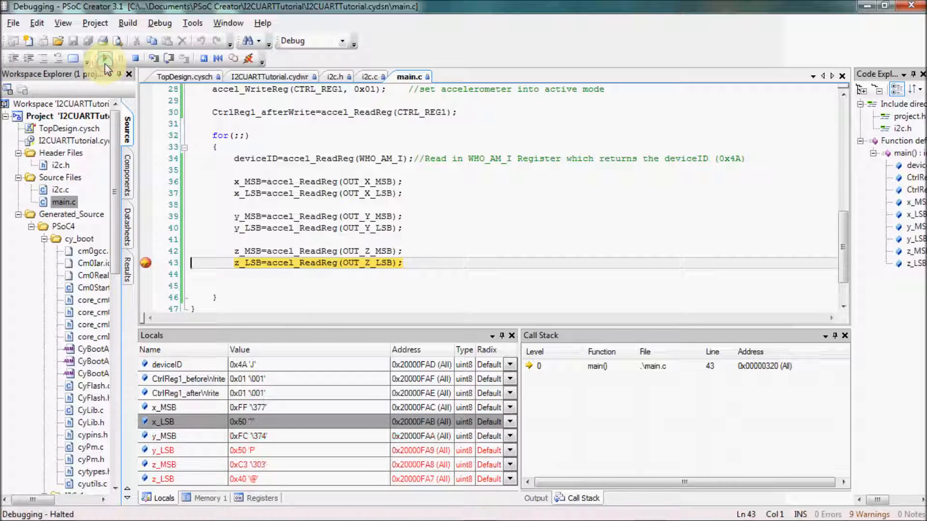
click(104, 58)
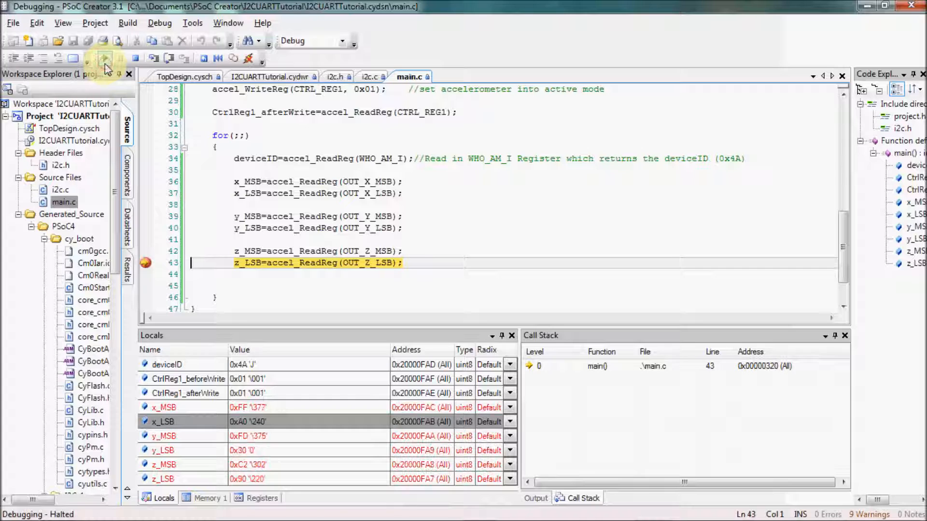